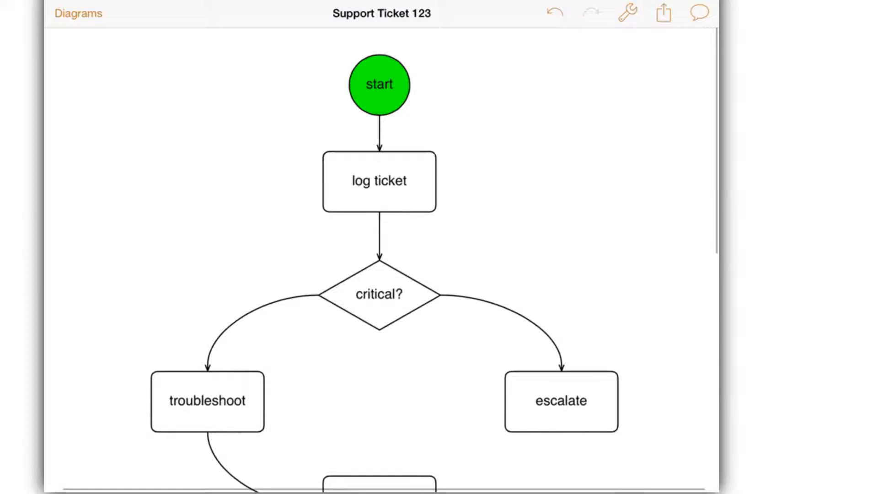
From the iCloud Diagrams list, create a new Untitled A4 portrait diagram
{"action": "left_click", "coordinate": [555, 13]}
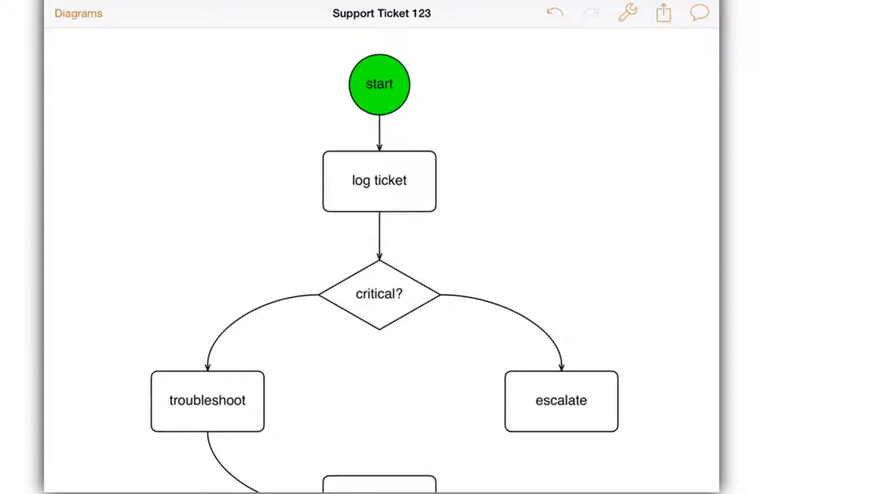
{"action": "scroll", "scroll_direction": "down", "scroll_amount": 3}
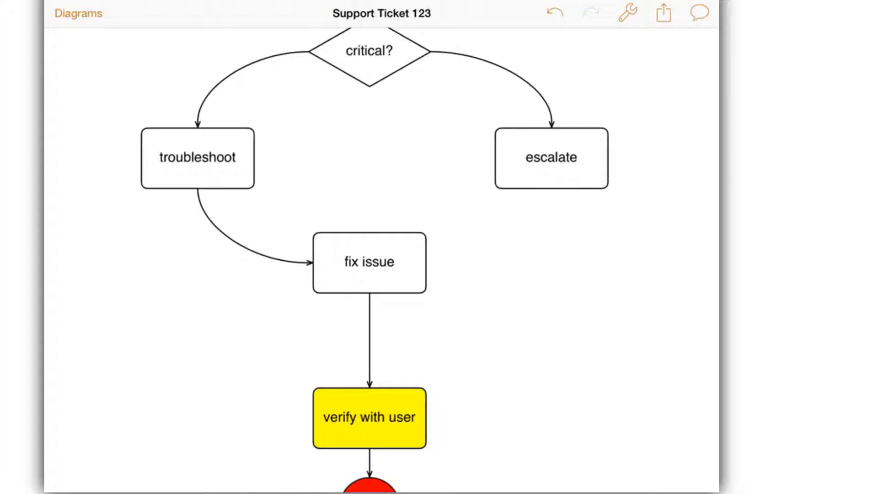
{"action": "left_click", "coordinate": [78, 13]}
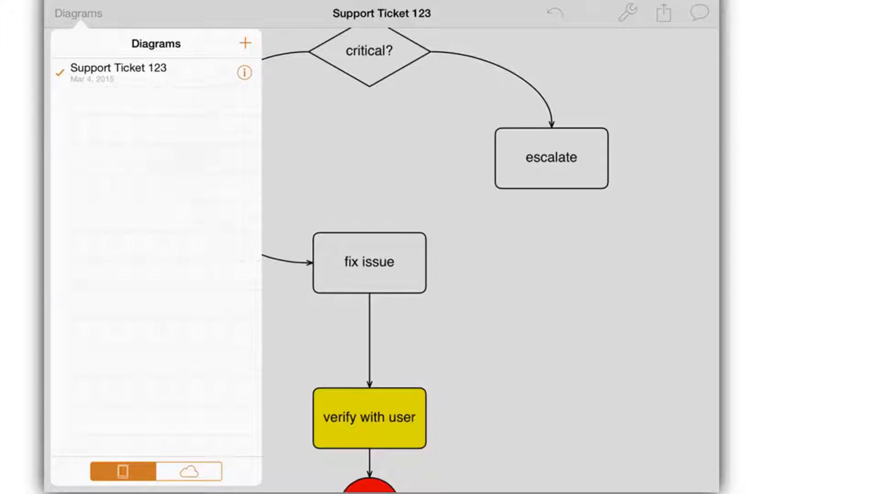
{"action": "left_click", "coordinate": [186, 472]}
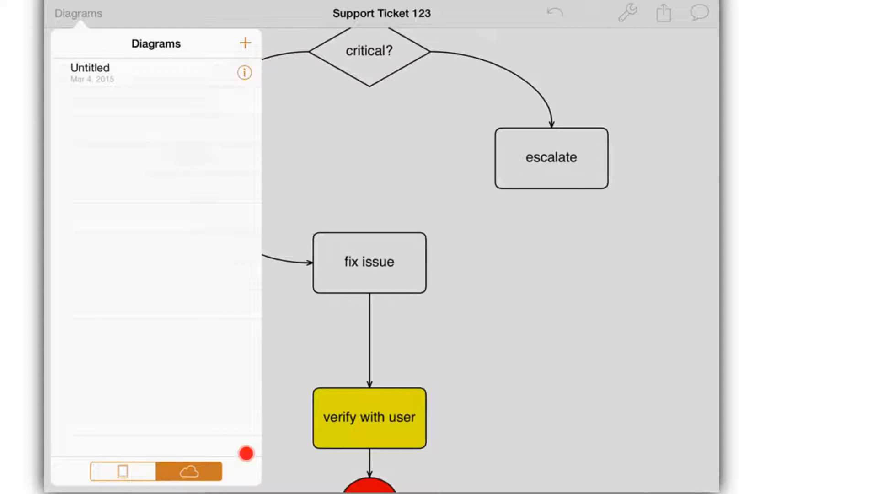
{"action": "left_click", "coordinate": [244, 43]}
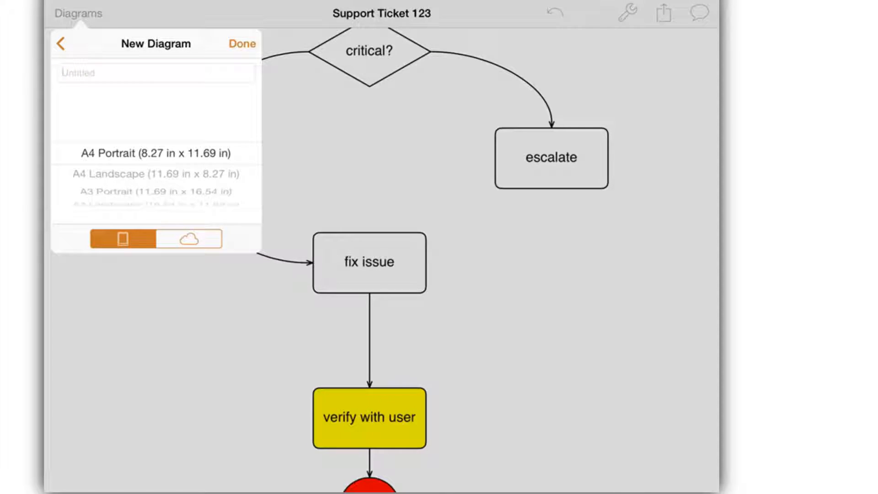
{"action": "left_click", "coordinate": [242, 43]}
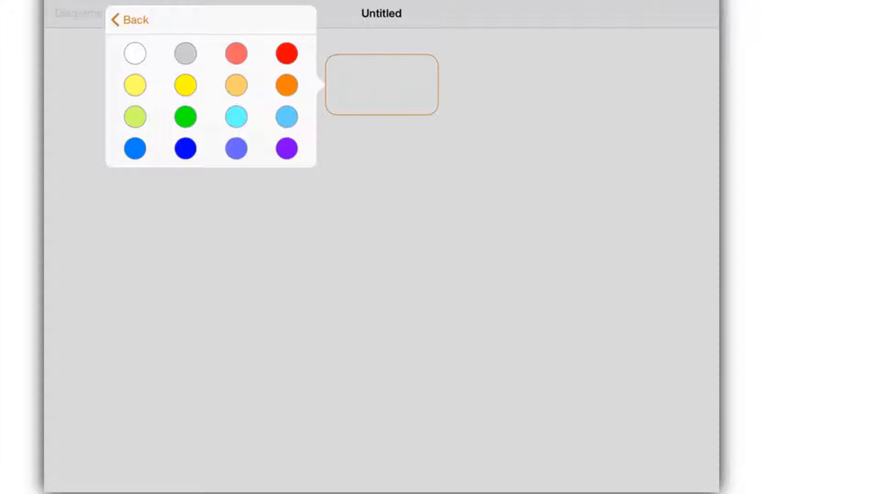
Fill the first node green, label it 'start', and add a connected 'log ticket' node below
{"action": "left_click", "coordinate": [187, 118]}
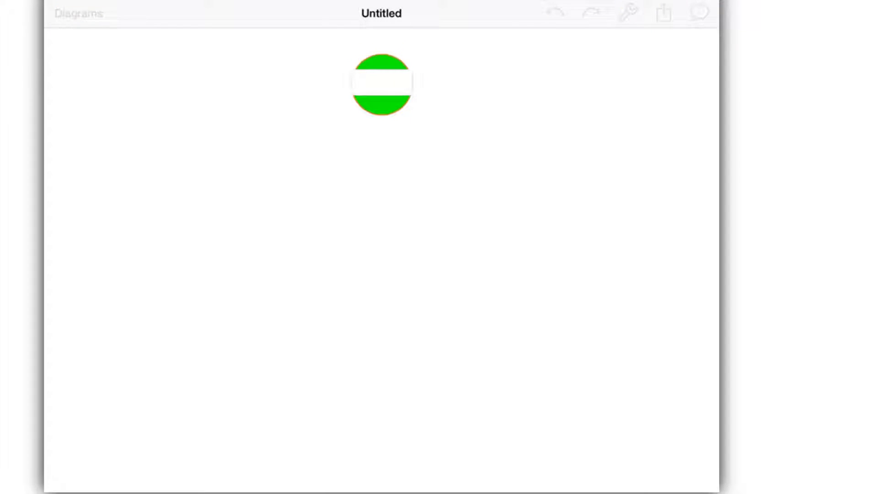
{"action": "type", "text": "start"}
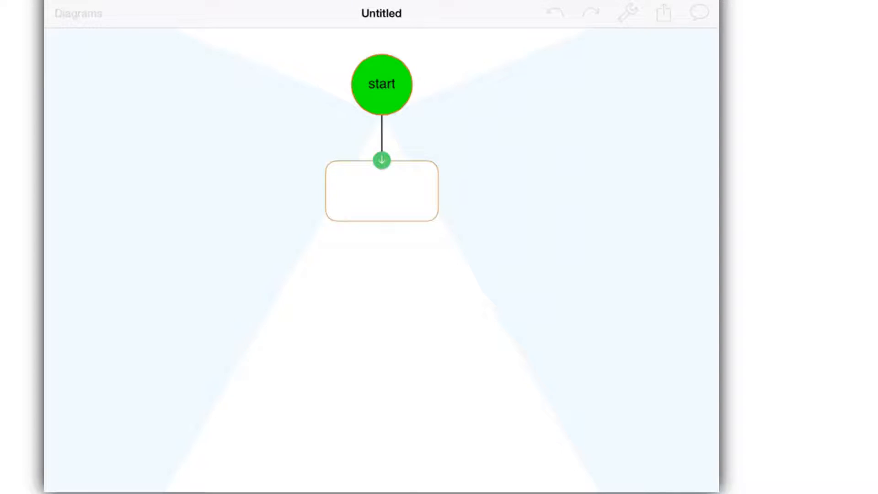
{"action": "left_click", "coordinate": [382, 195]}
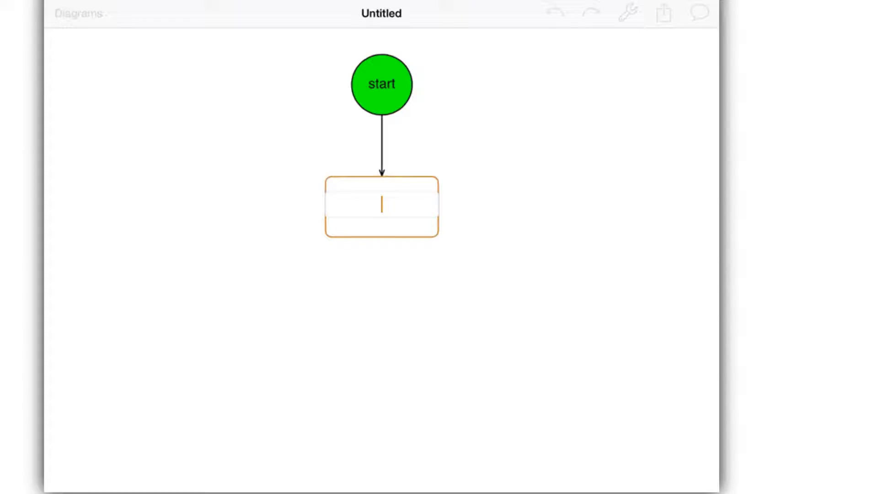
{"action": "type", "text": "log ticket"}
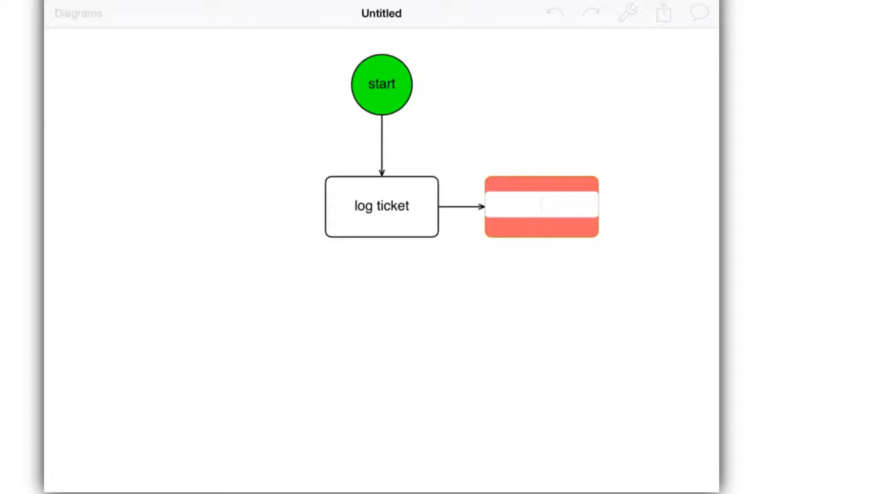
Label the right box 'email user', then add a red node below 'log ticket' and begin labelling it
{"action": "type", "text": "email user"}
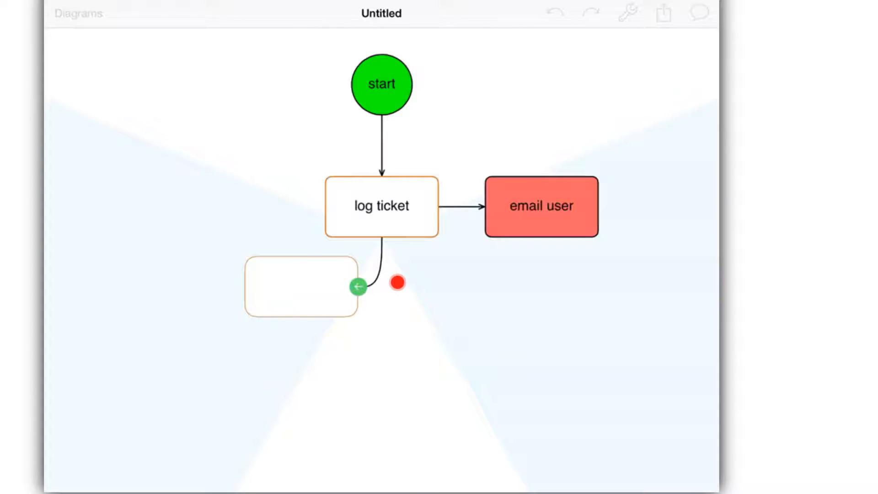
{"action": "left_click_drag", "start_coordinate": [301, 285], "coordinate": [204, 342]}
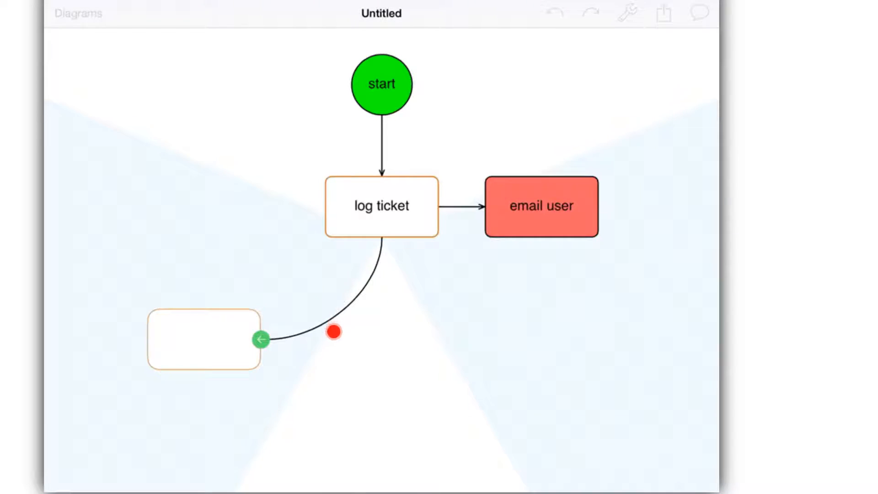
{"action": "left_click_drag", "start_coordinate": [203, 344], "coordinate": [635, 317]}
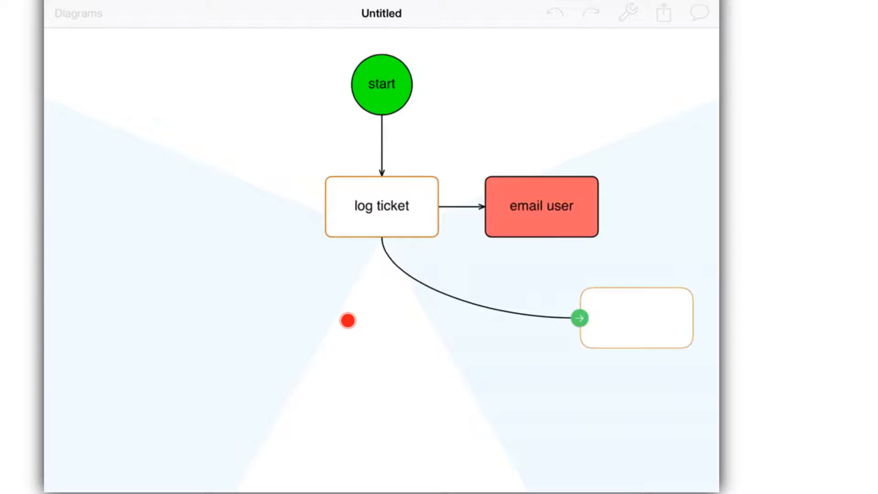
{"action": "left_click_drag", "start_coordinate": [636, 317], "coordinate": [541, 368]}
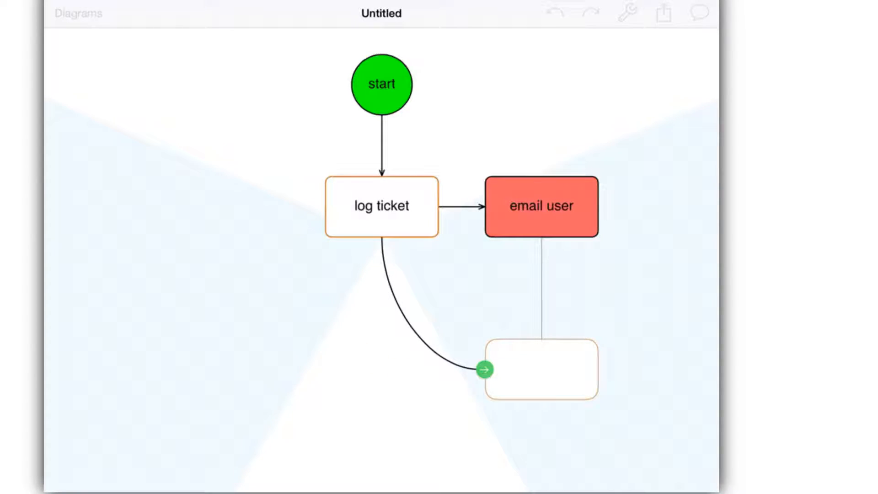
{"action": "left_click_drag", "start_coordinate": [541, 367], "coordinate": [524, 340]}
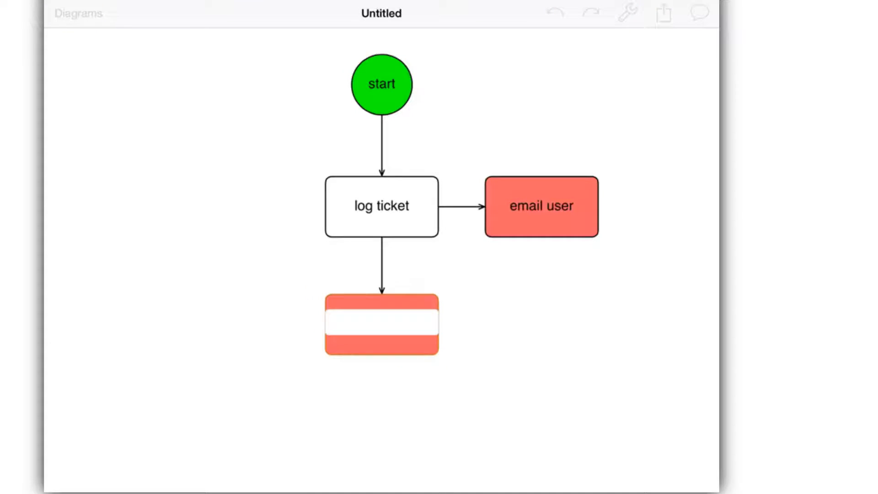
{"action": "double_click", "coordinate": [382, 325]}
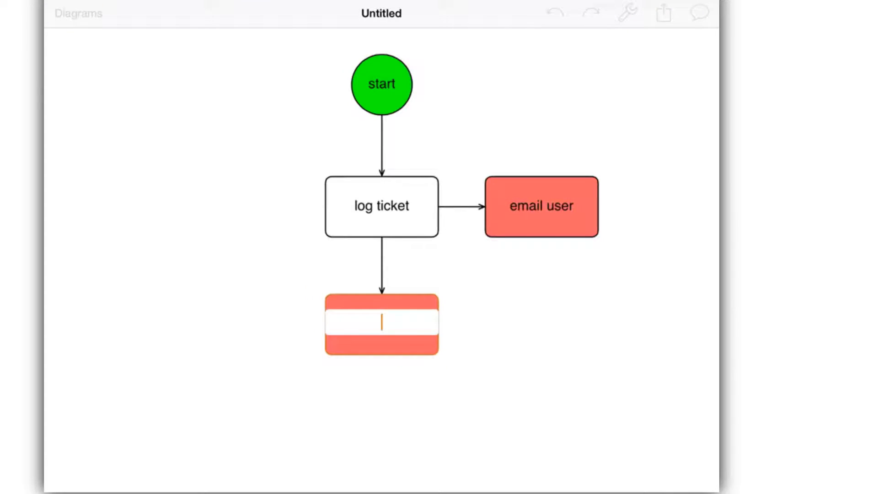
{"action": "type", "text": "inves"}
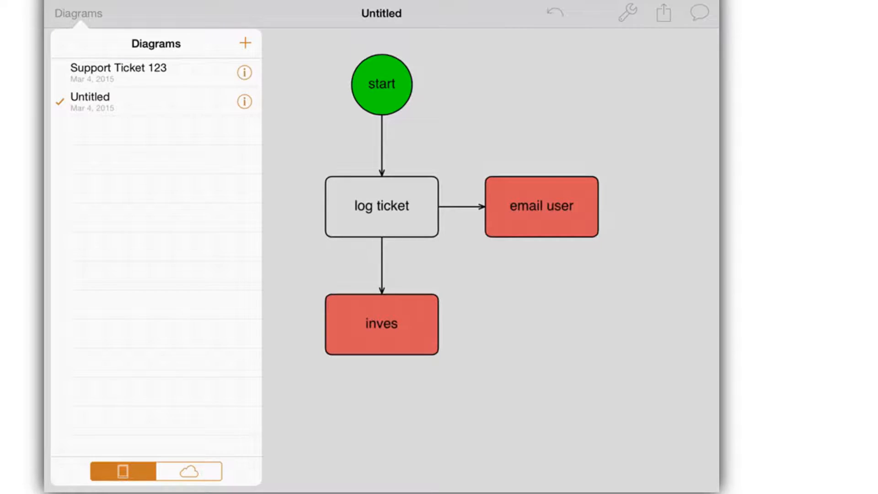
Reopen Support Ticket 123 and add an orange step between 'fix issue' and 'verify with user'
{"action": "left_click", "coordinate": [76, 12]}
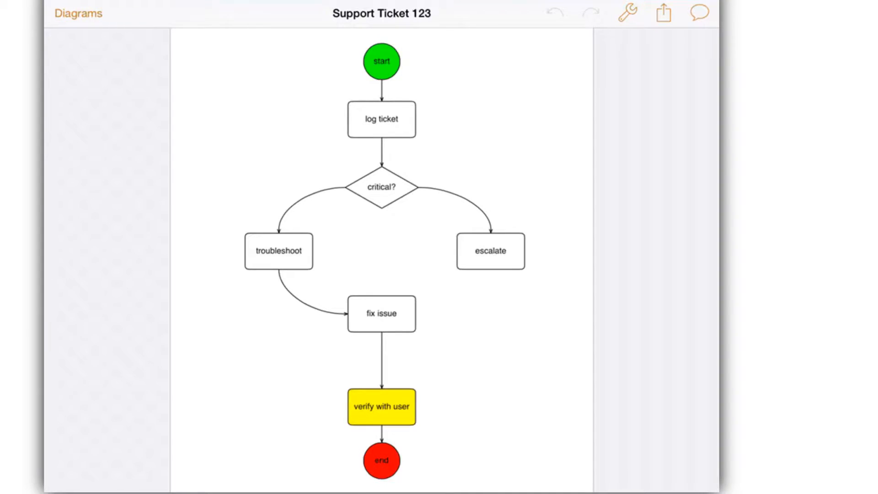
{"action": "left_click", "coordinate": [381, 187]}
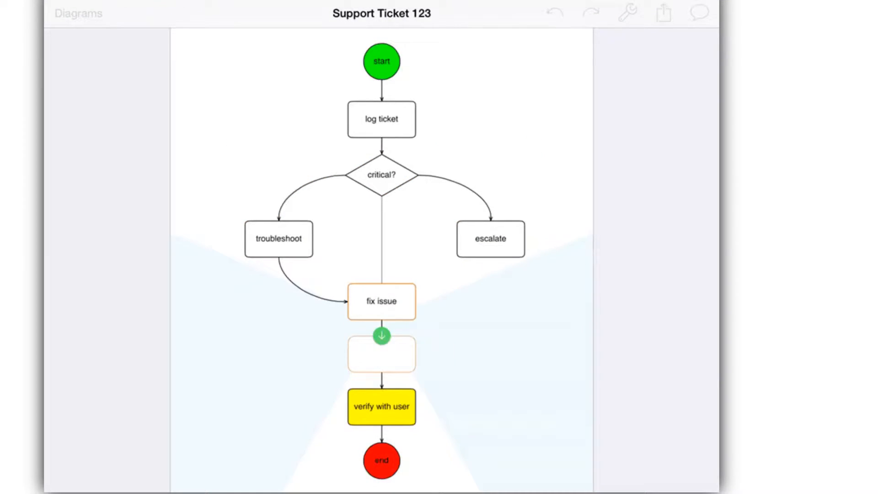
{"action": "left_click", "coordinate": [302, 351]}
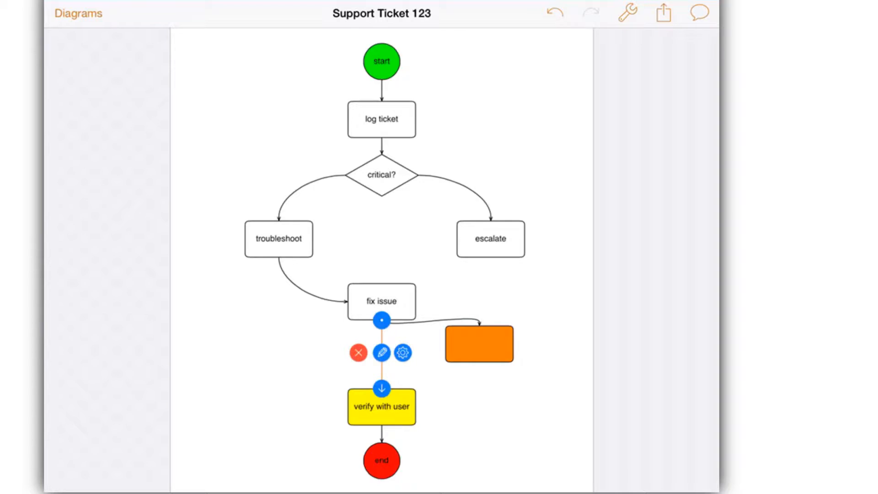
{"action": "left_click", "coordinate": [479, 345]}
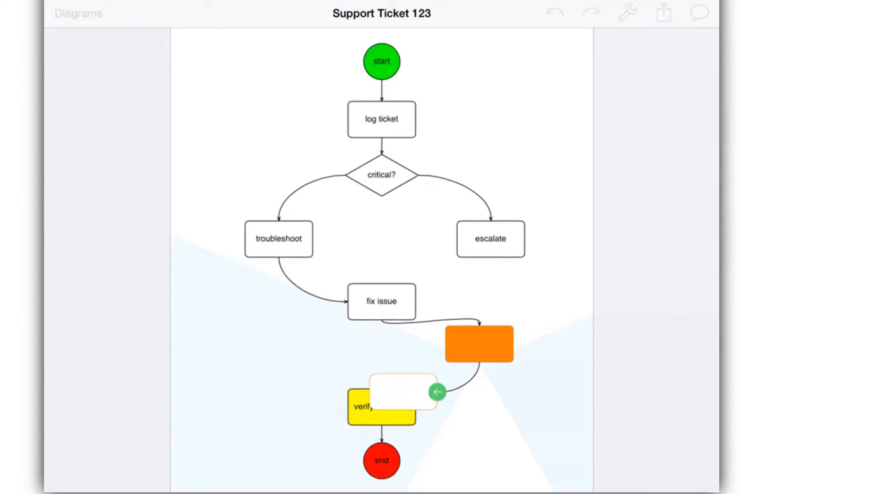
{"action": "left_click", "coordinate": [478, 348]}
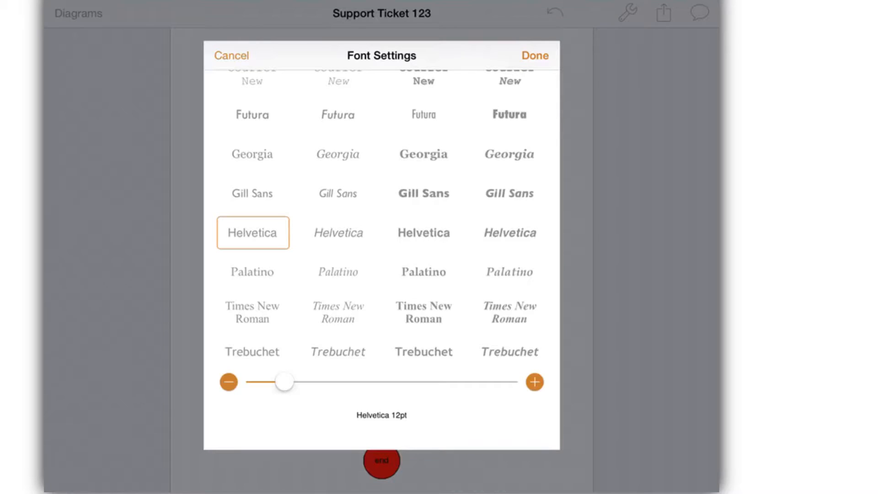
{"action": "scroll", "scroll_direction": "down", "scroll_amount": 3}
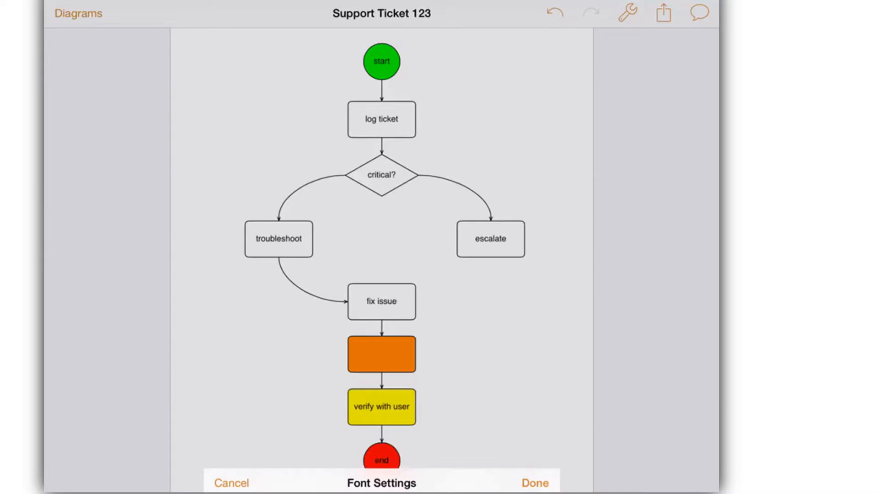
{"action": "left_click", "coordinate": [663, 13]}
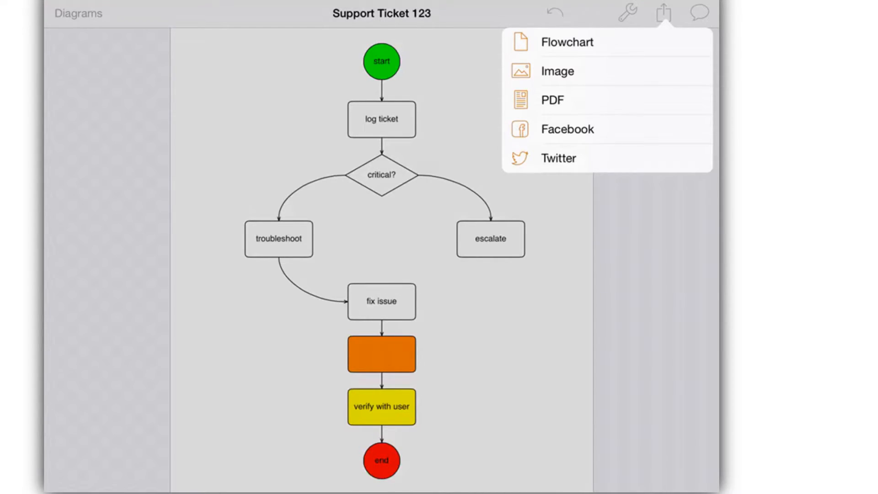
Export the flowchart as a PDF and open it in the reader app
{"action": "left_click", "coordinate": [552, 100]}
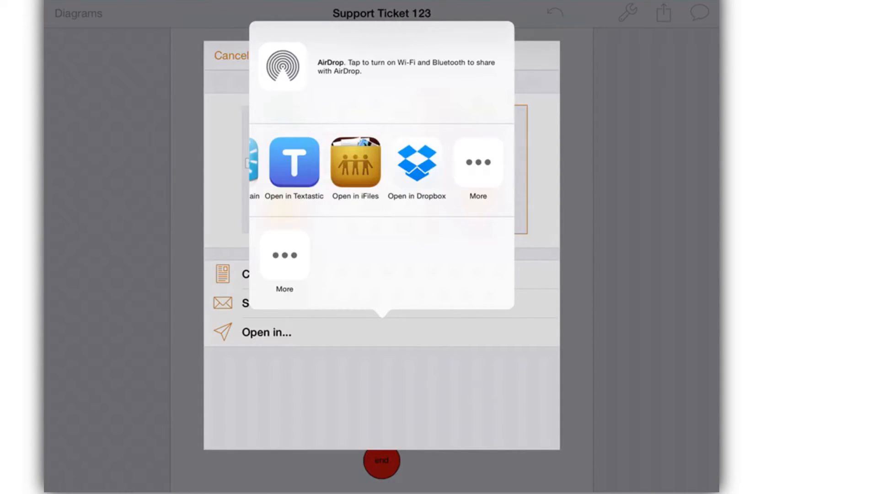
{"action": "left_click", "coordinate": [478, 162]}
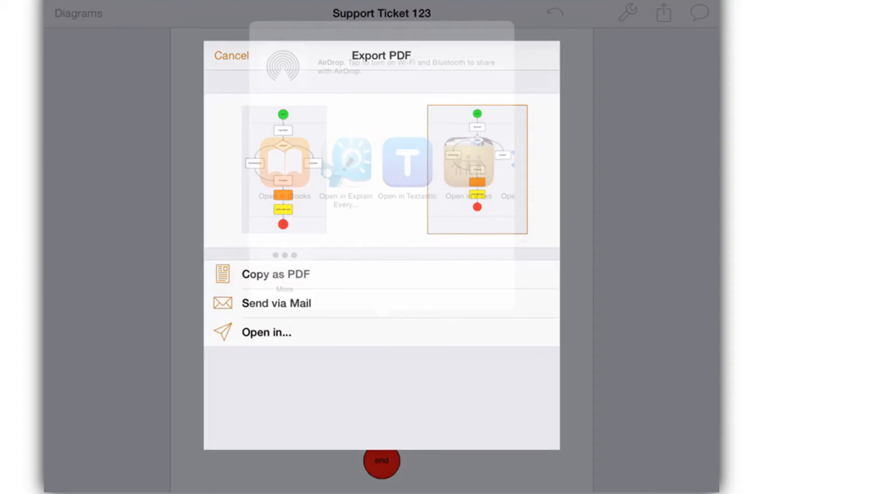
{"action": "left_click", "coordinate": [231, 55]}
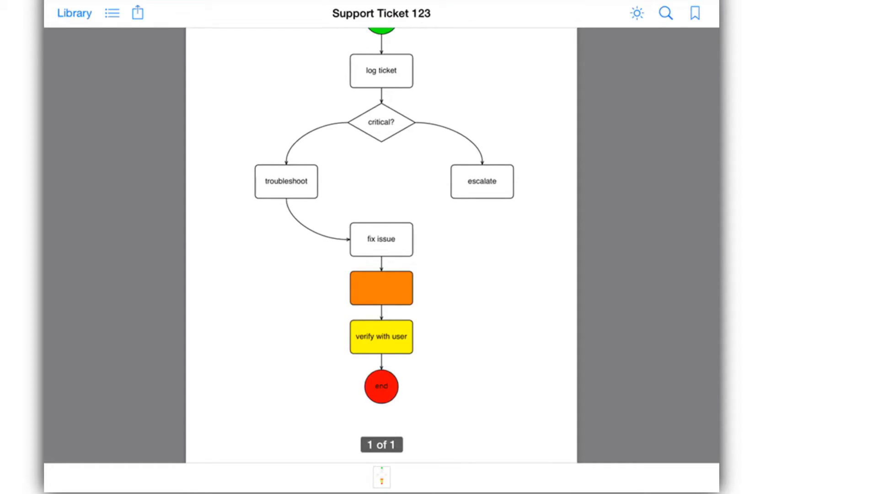
Return to PureFlow, open and dismiss the support options, and show the saved diagrams list
{"action": "key", "text": "home"}
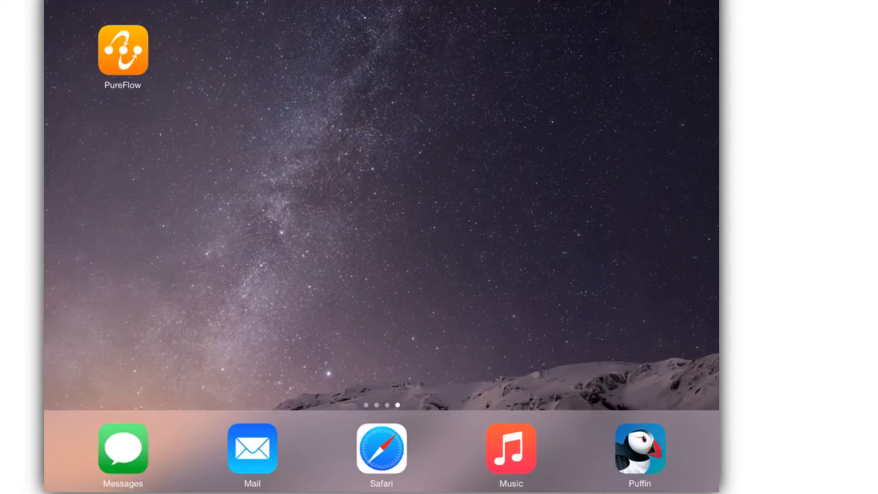
{"action": "left_click", "coordinate": [123, 51]}
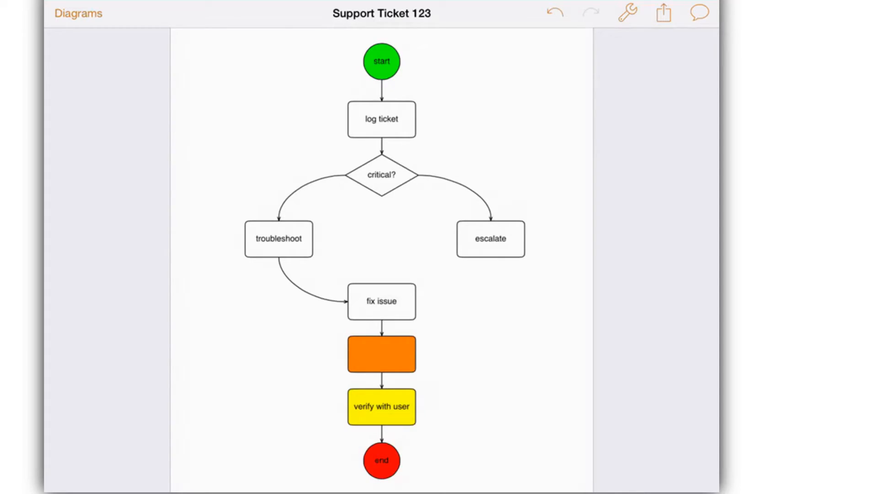
{"action": "left_click", "coordinate": [697, 13]}
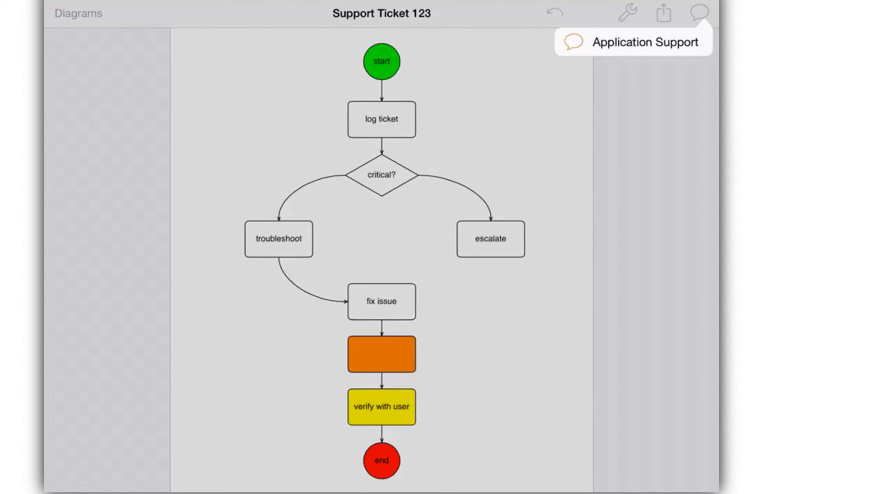
{"action": "left_click", "coordinate": [700, 13]}
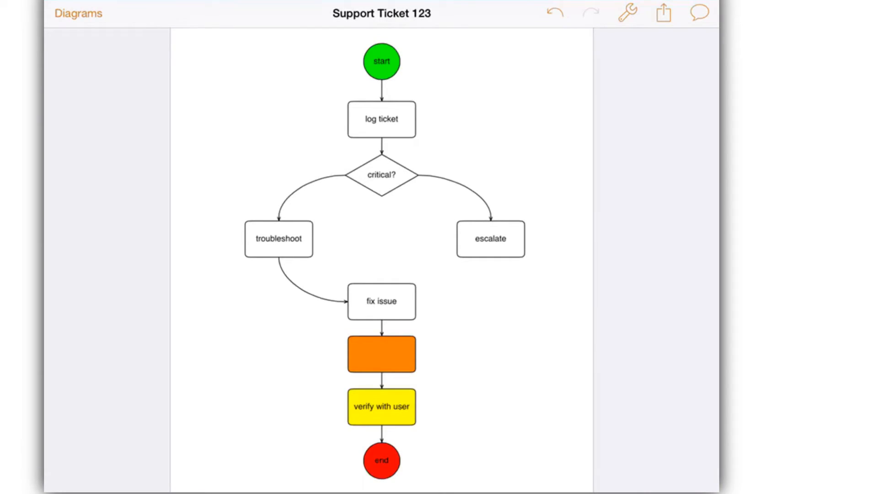
{"action": "left_click", "coordinate": [76, 13]}
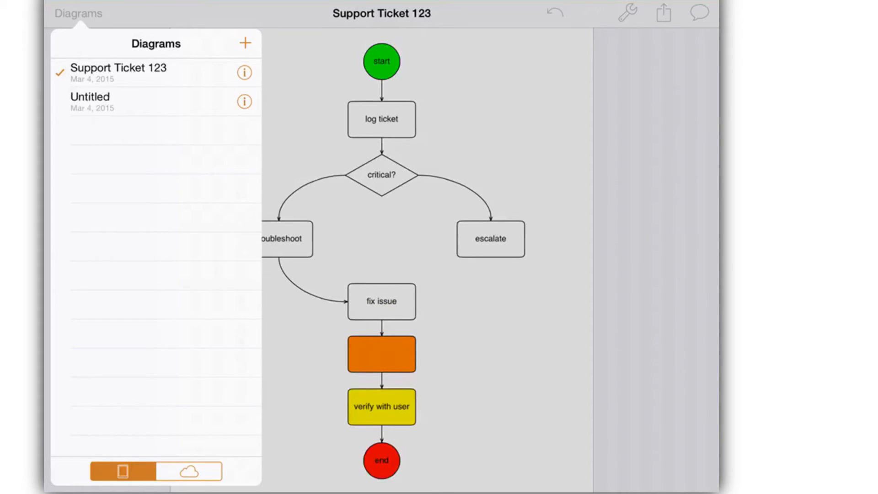
Create an empty A4 portrait cloud diagram named 'test', then switch to the on-device diagrams list
{"action": "left_click", "coordinate": [185, 472]}
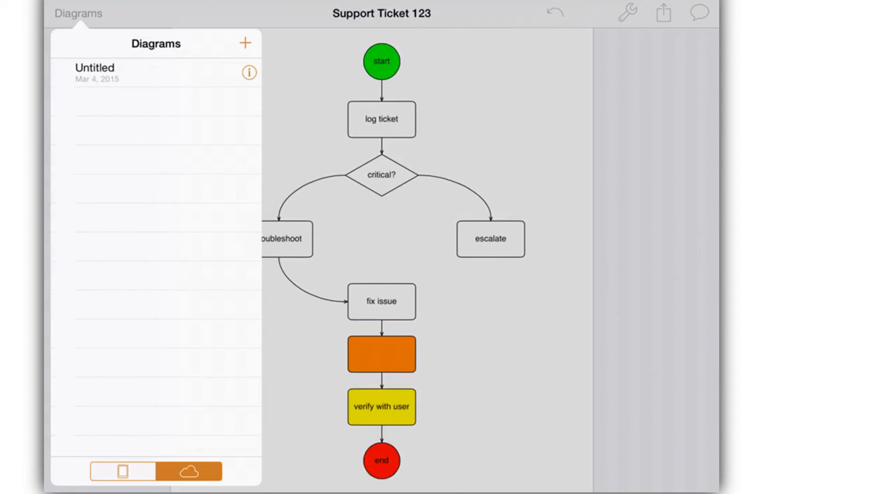
{"action": "left_click", "coordinate": [244, 43]}
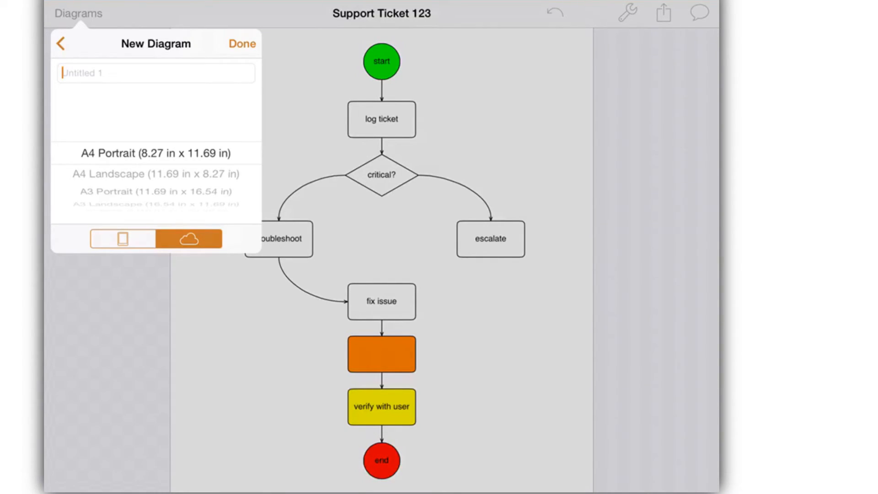
{"action": "type", "text": "tt"}
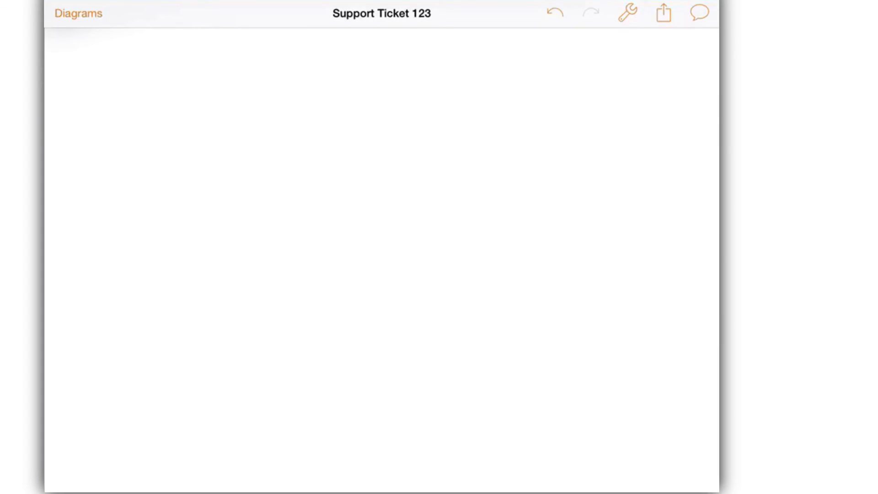
{"action": "left_click", "coordinate": [77, 14]}
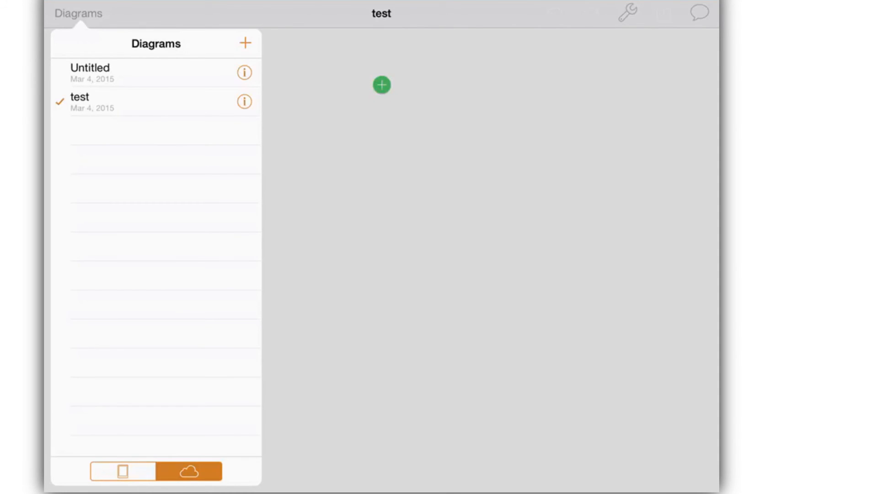
{"action": "left_click", "coordinate": [122, 471]}
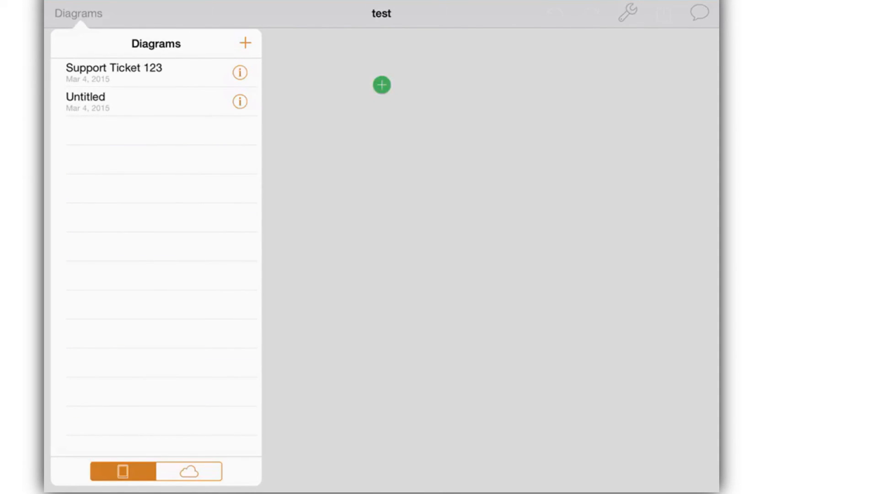